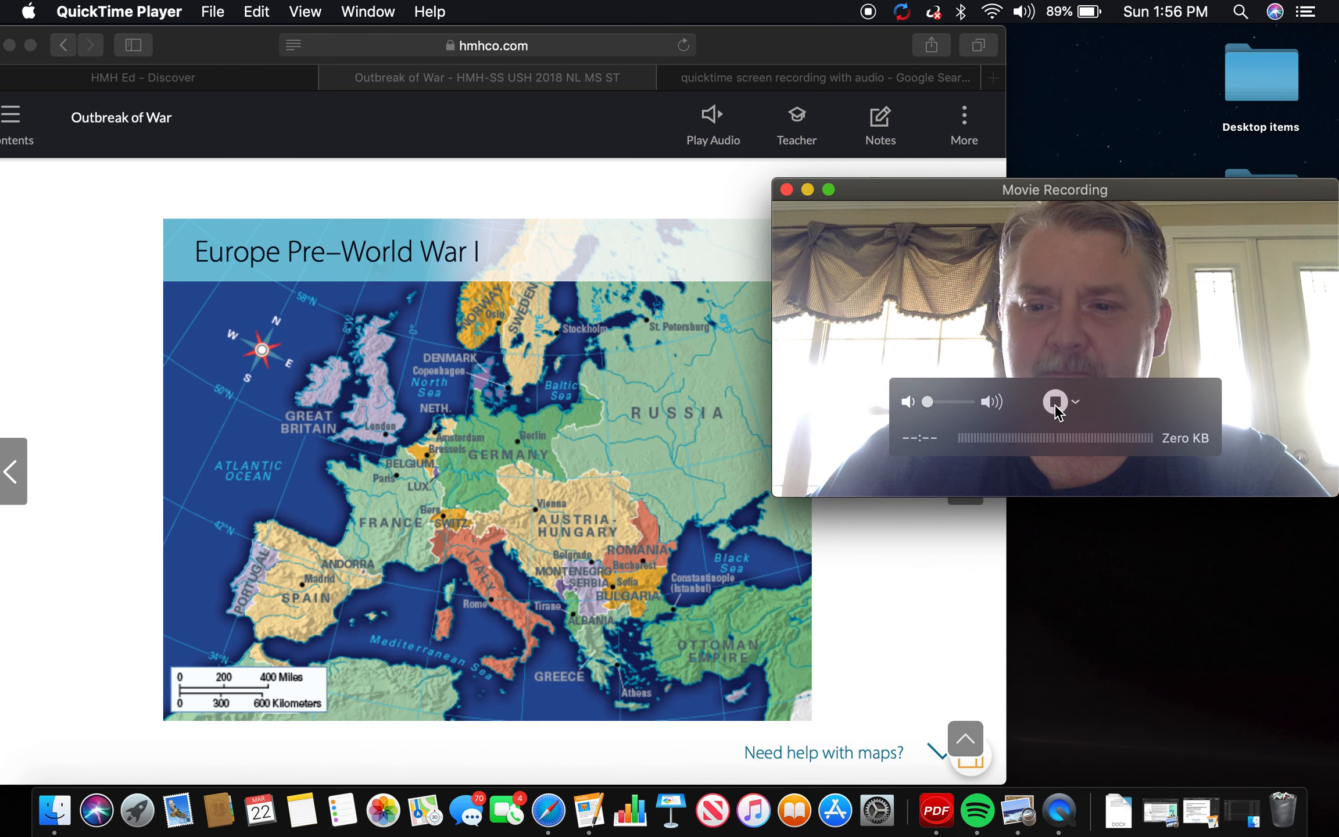
left_click(1055, 401)
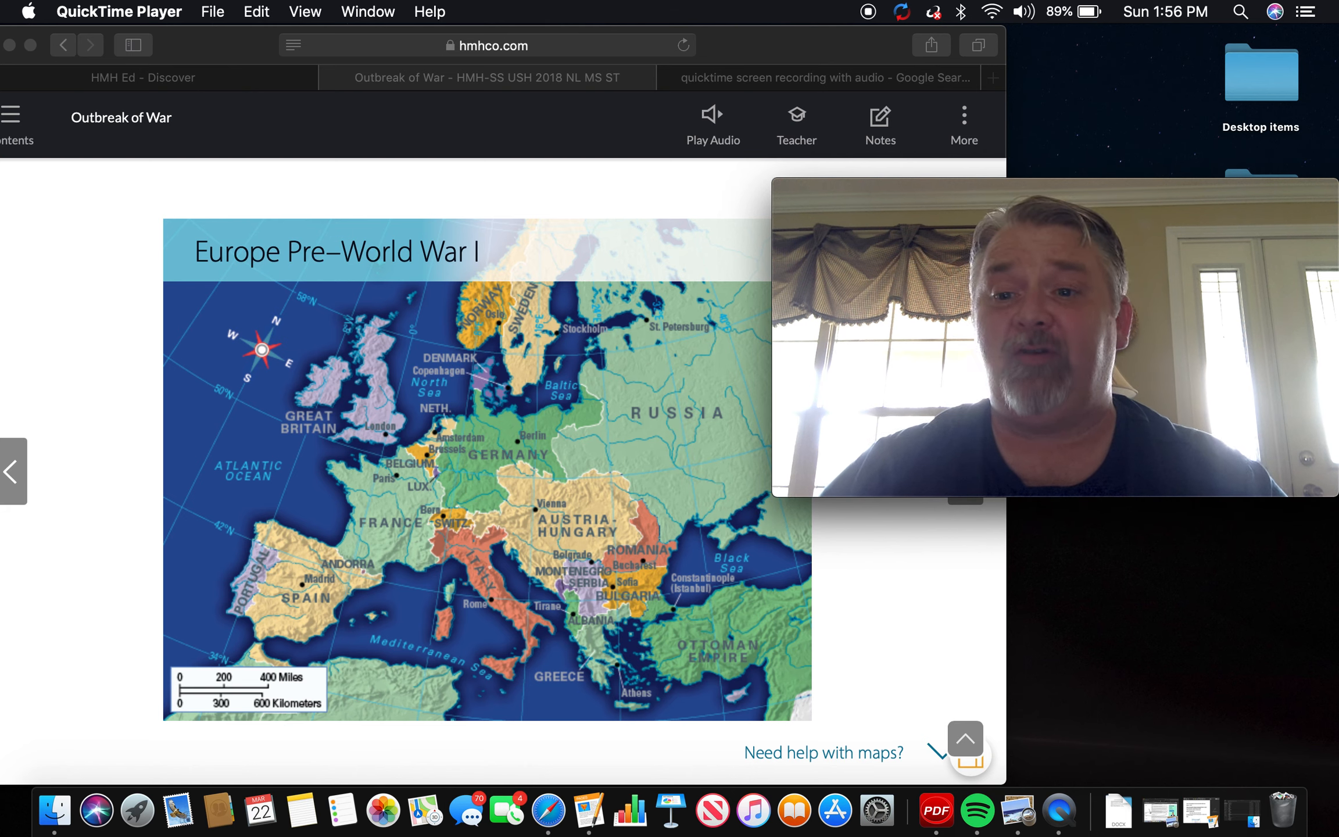
mouse_move(619, 504)
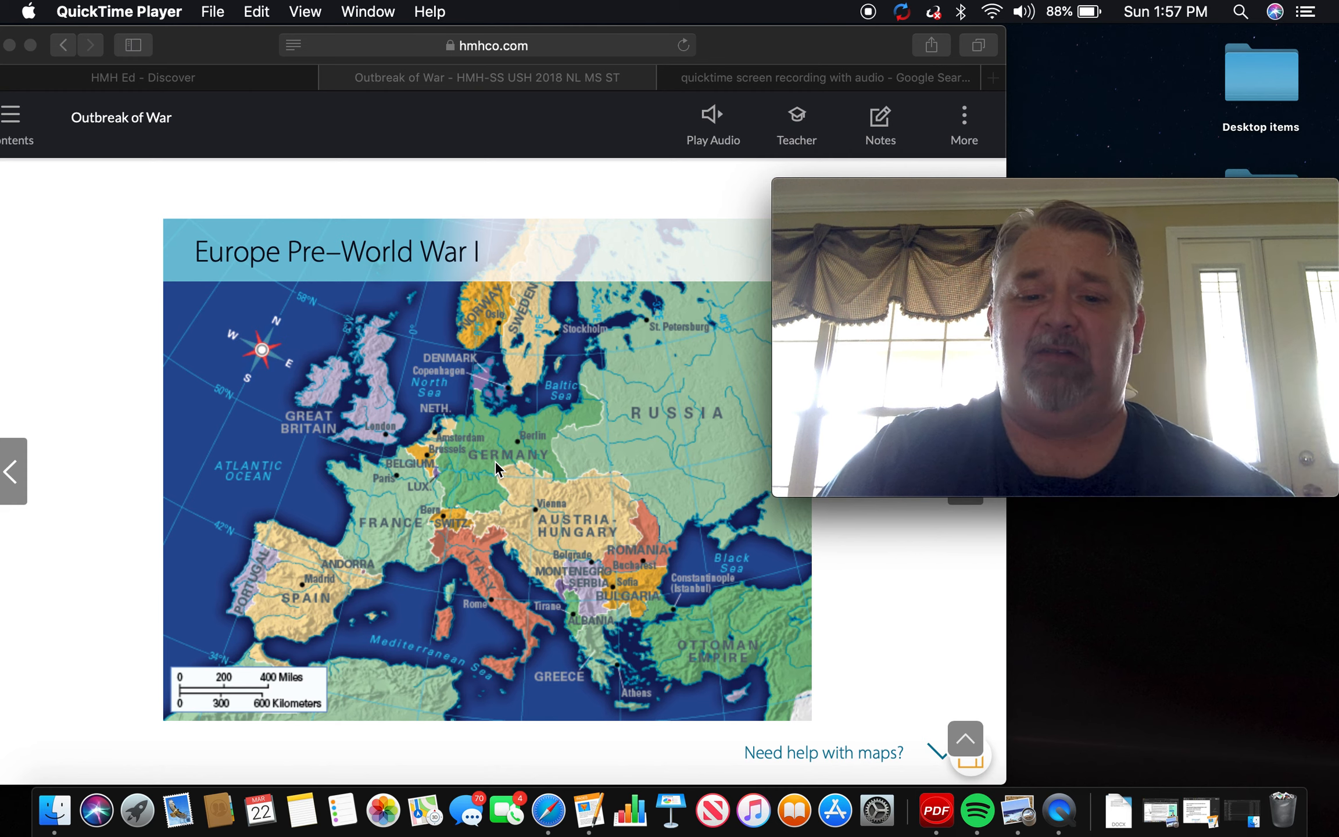
mouse_move(477, 480)
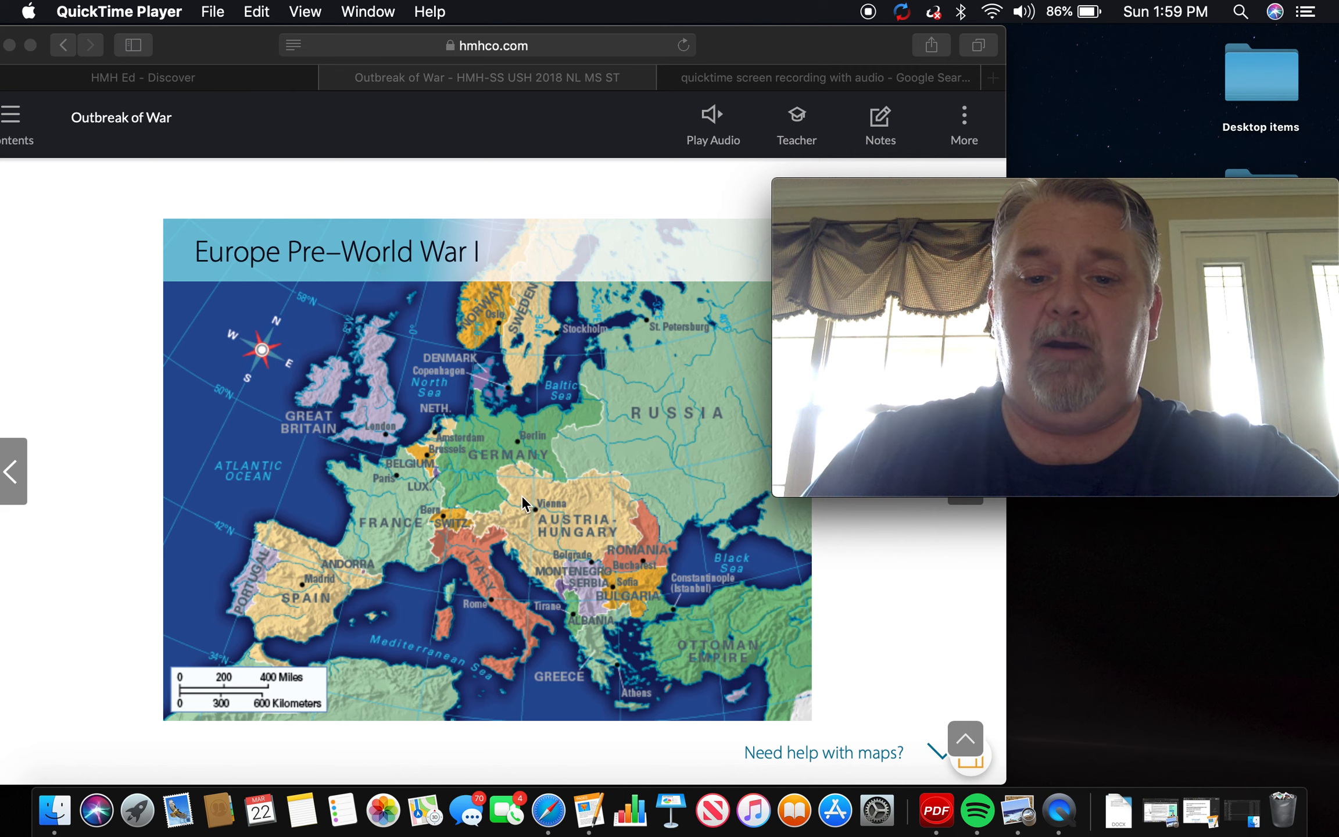
mouse_move(572, 525)
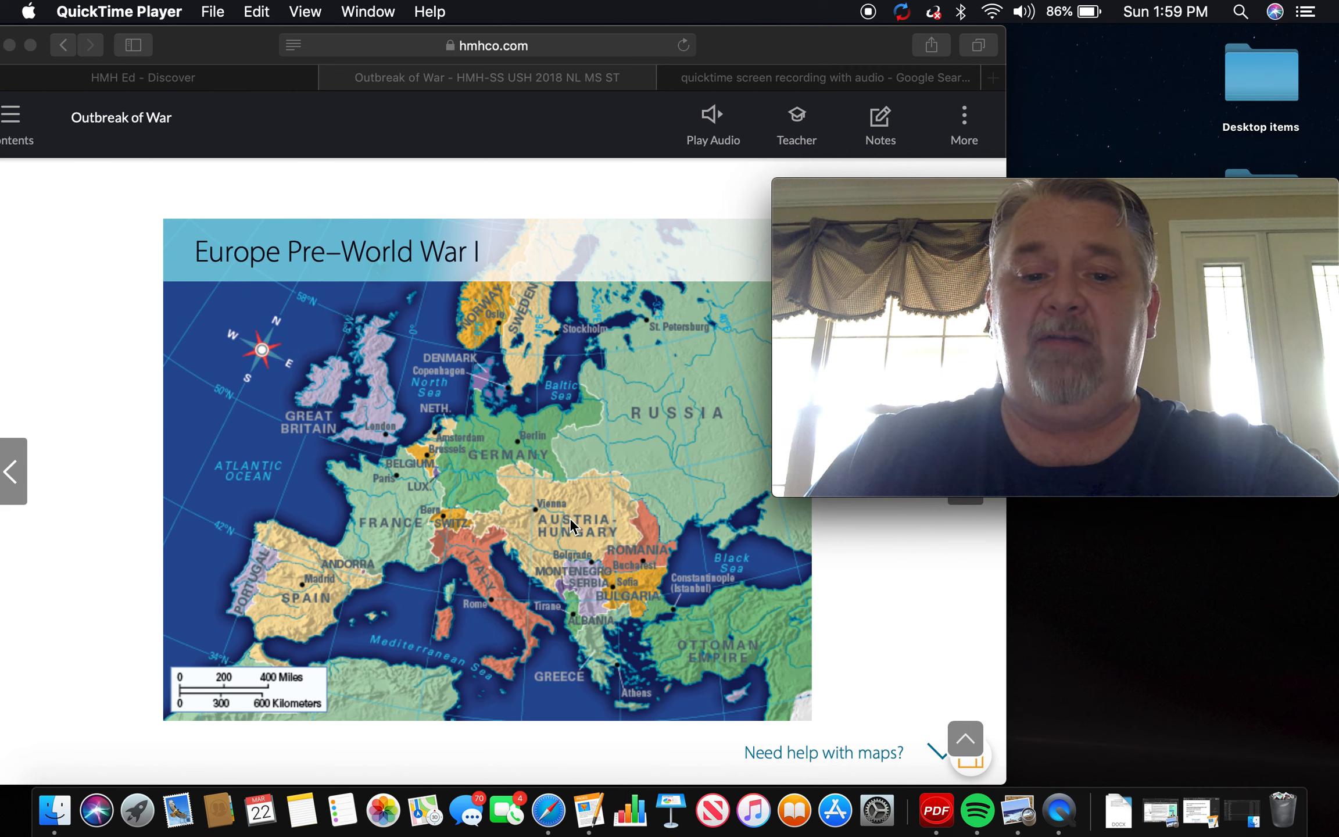
mouse_move(684, 336)
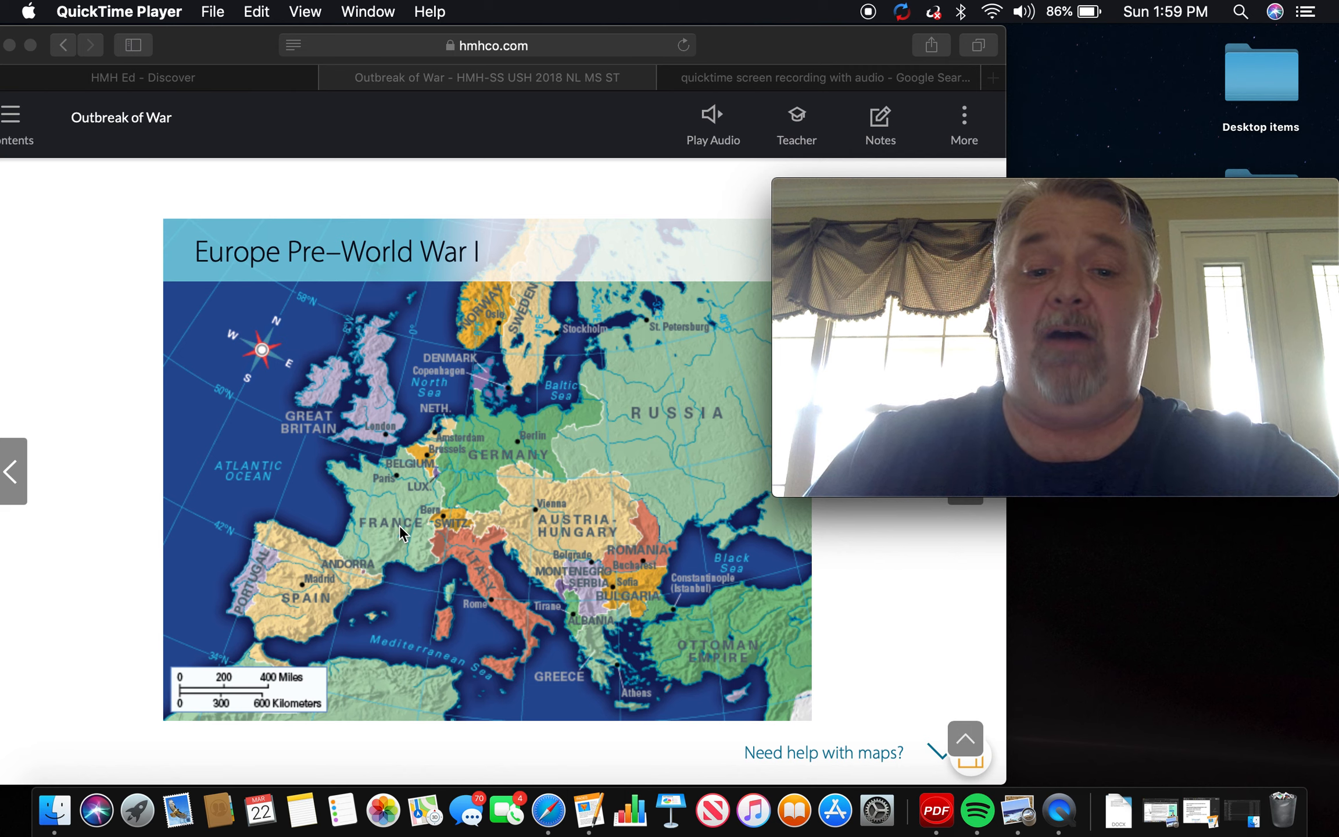
mouse_move(372, 419)
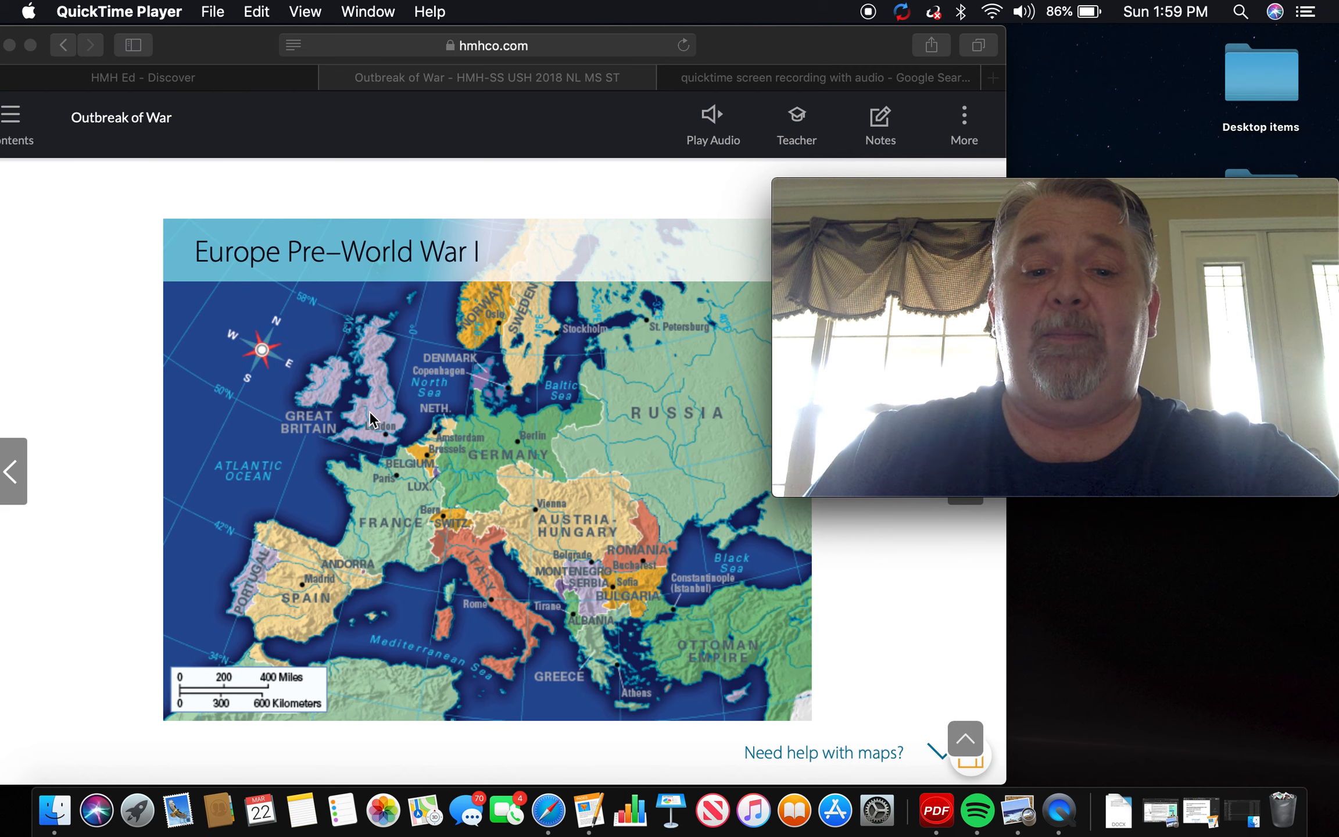
mouse_move(390, 511)
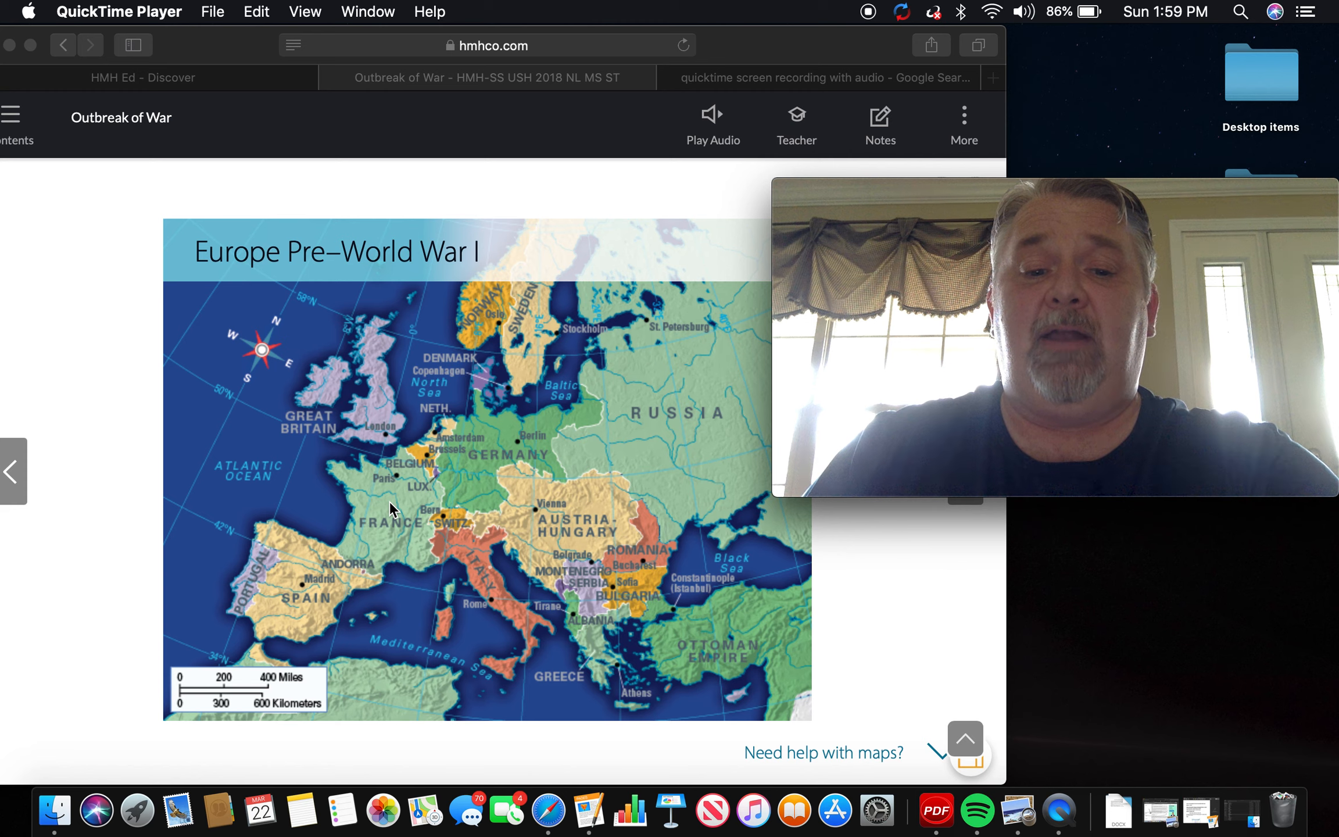